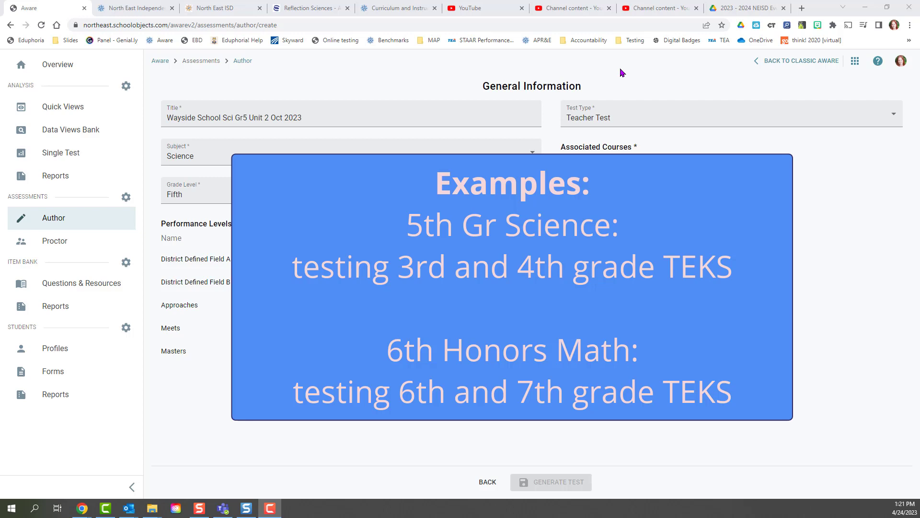
mouse_move(612, 73)
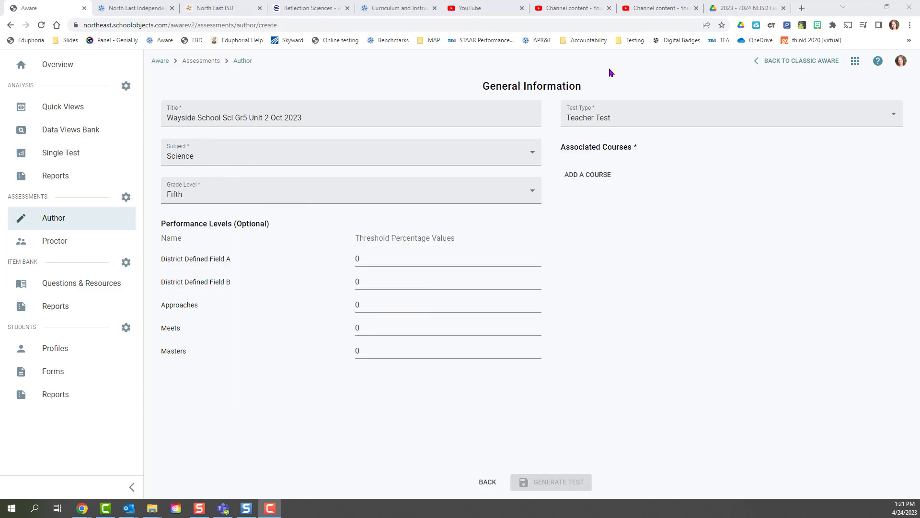
mouse_move(629, 94)
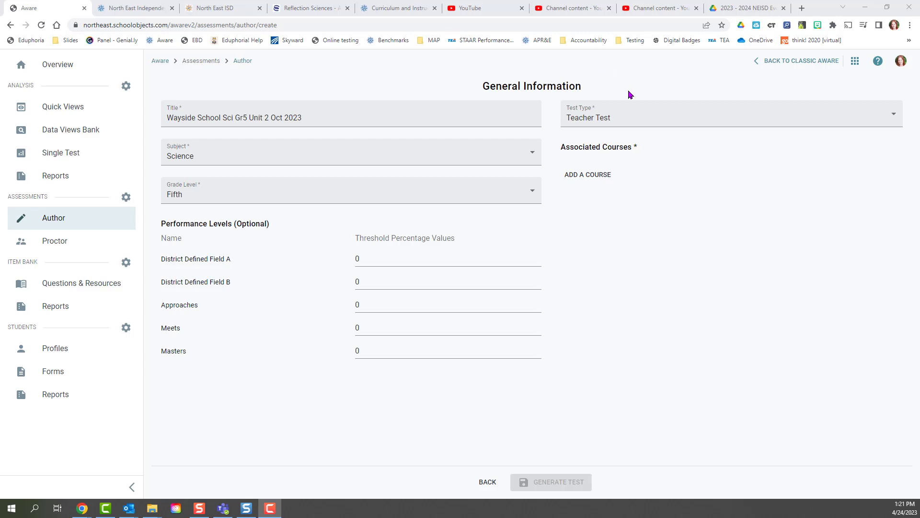
Attach Science Grade 5 and Science Grade 4 as associated courses and generate the test
click(588, 174)
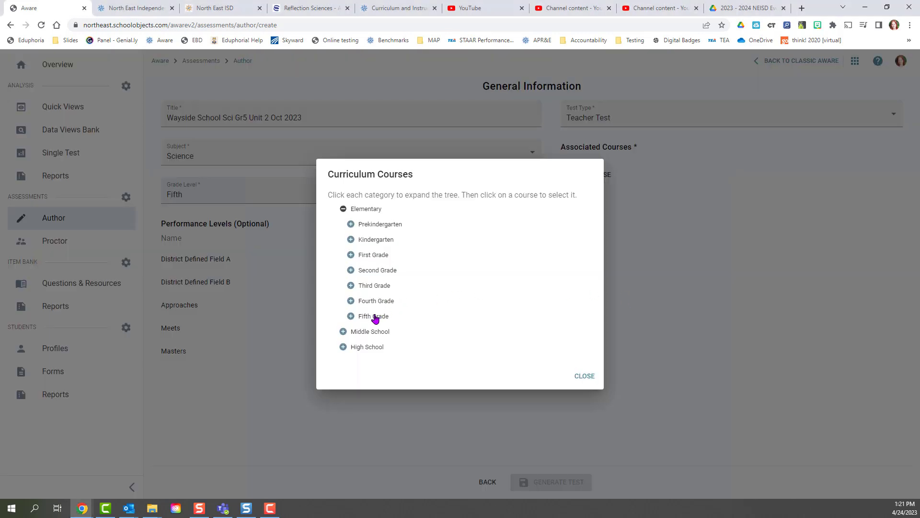
click(368, 316)
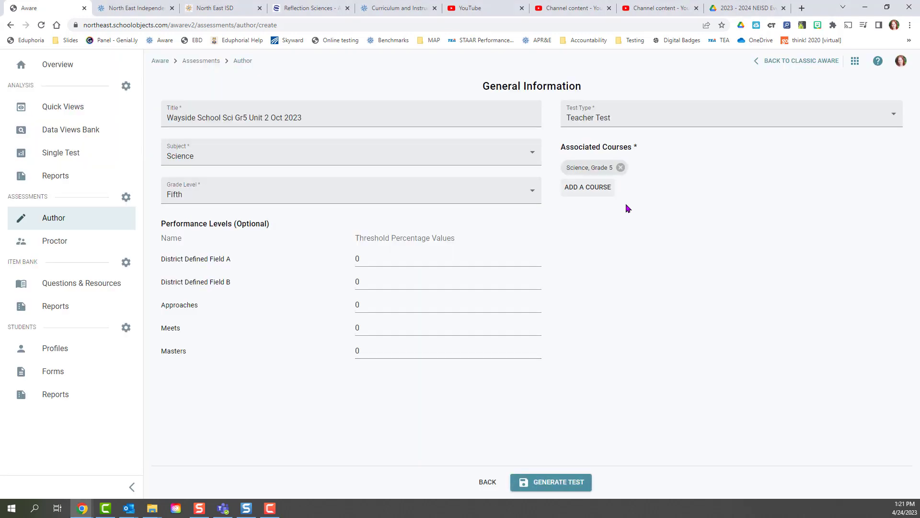
mouse_move(613, 195)
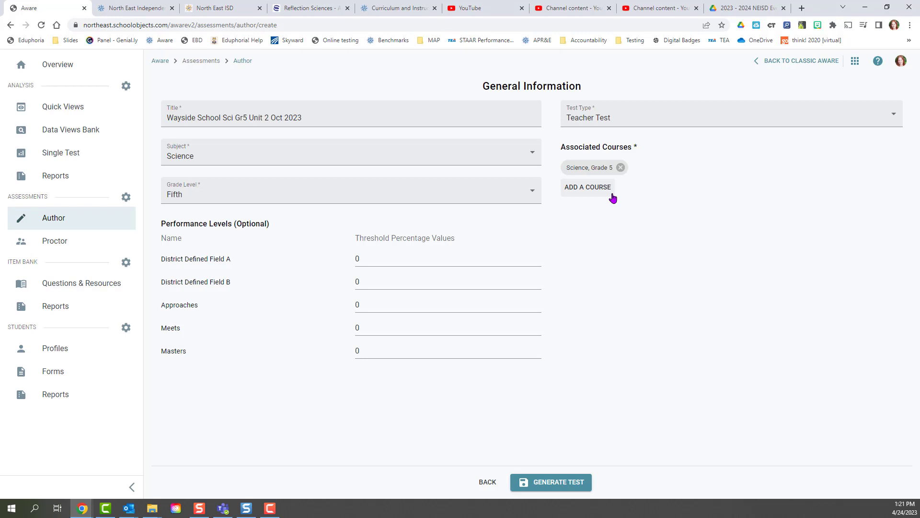
click(586, 187)
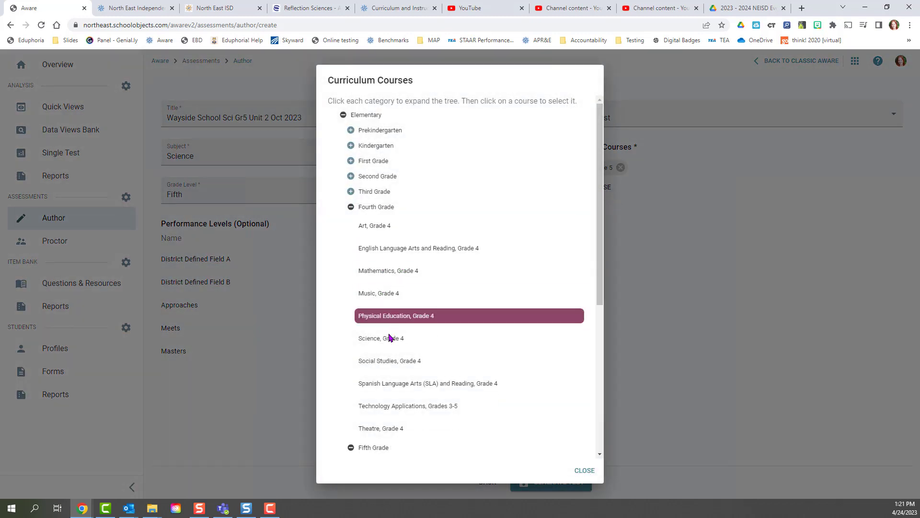
click(382, 338)
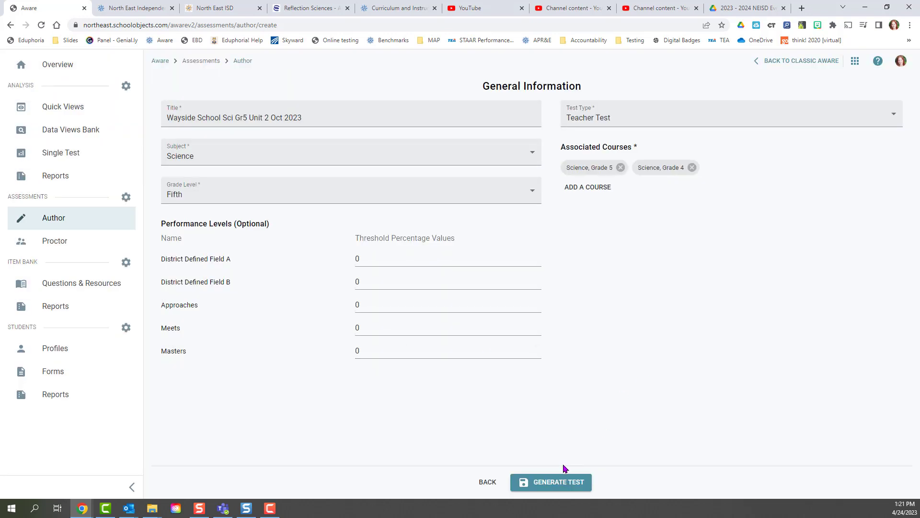
click(551, 481)
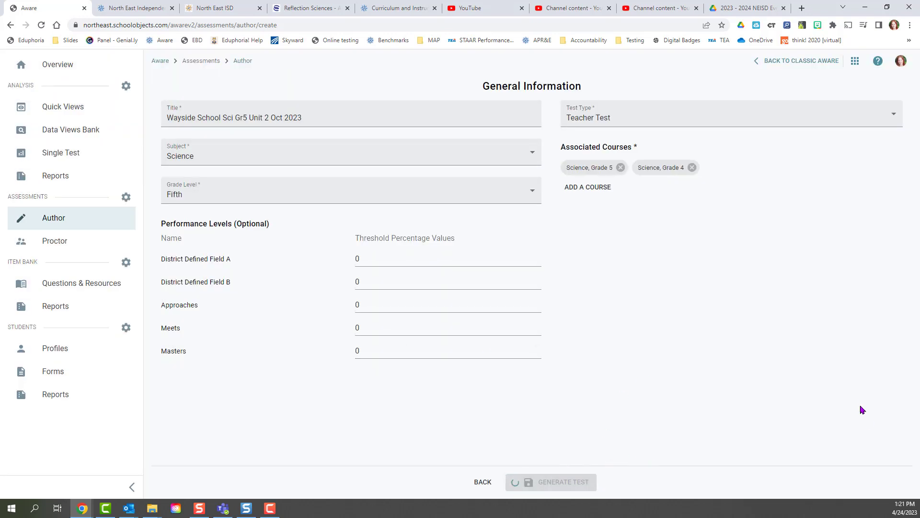
Search the item bank and switch its Standard filter to Science, Grade 5
click(551, 481)
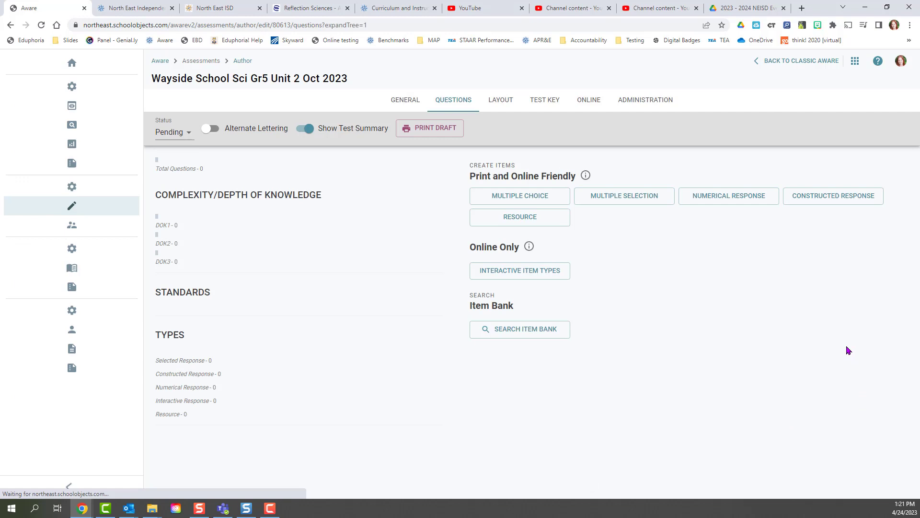
click(519, 329)
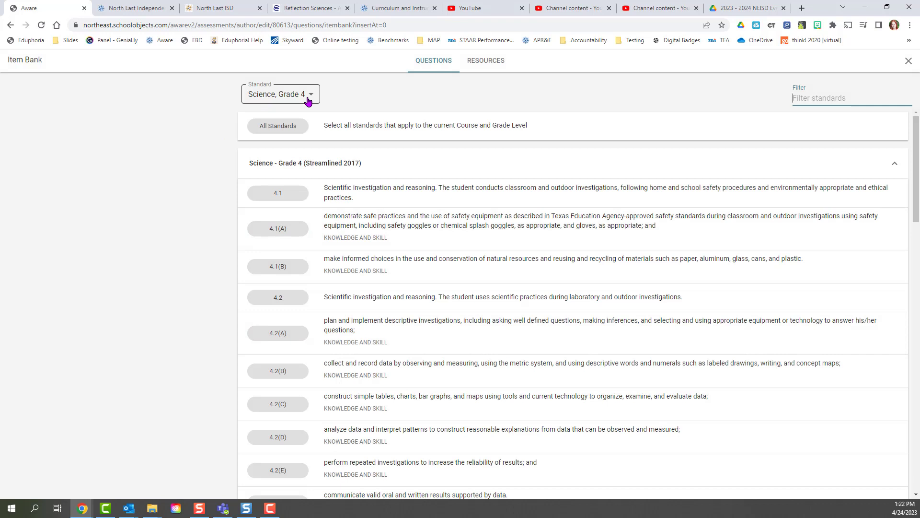
click(279, 94)
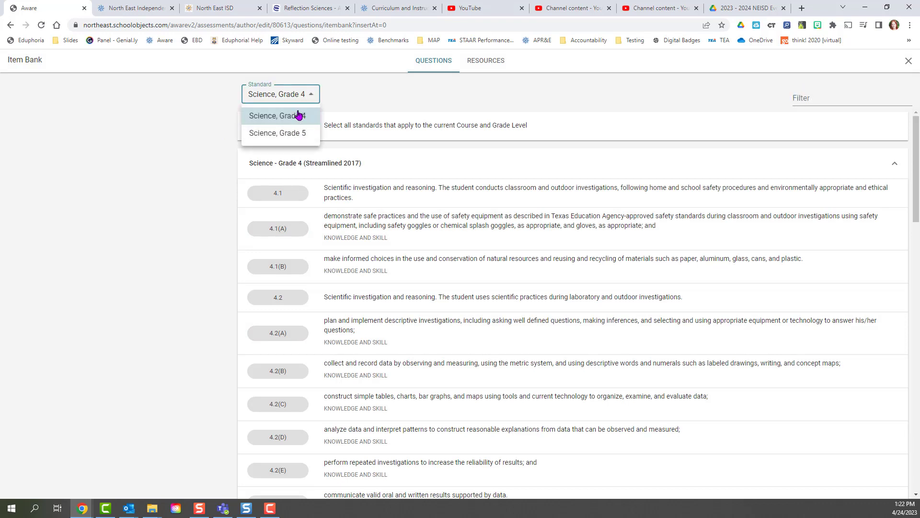
mouse_move(294, 96)
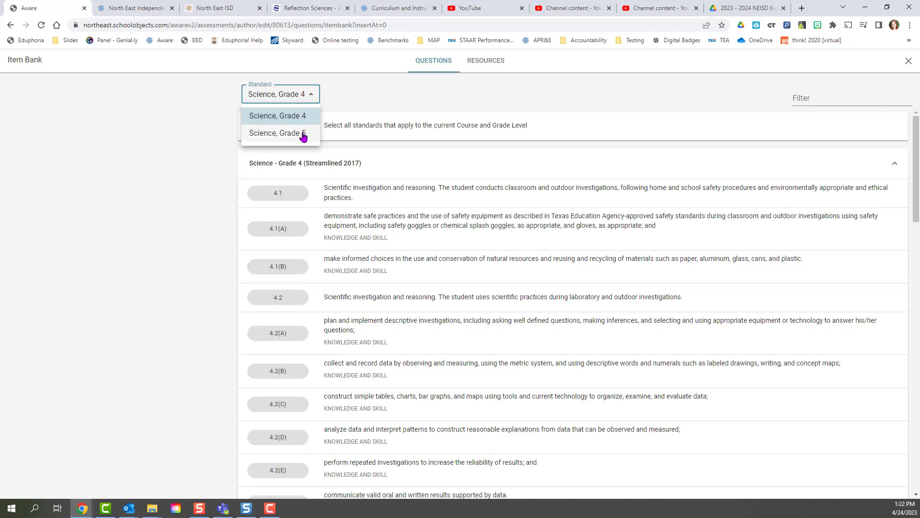
click(277, 132)
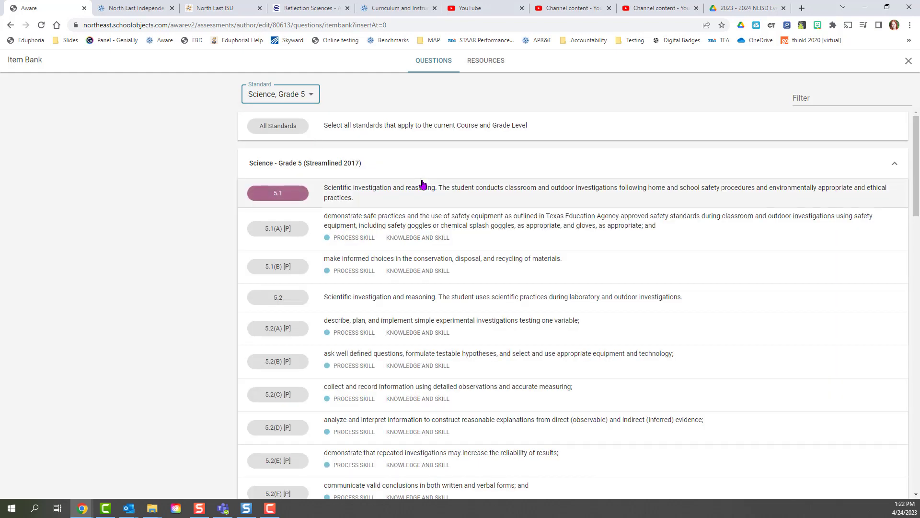
scroll(down, 3)
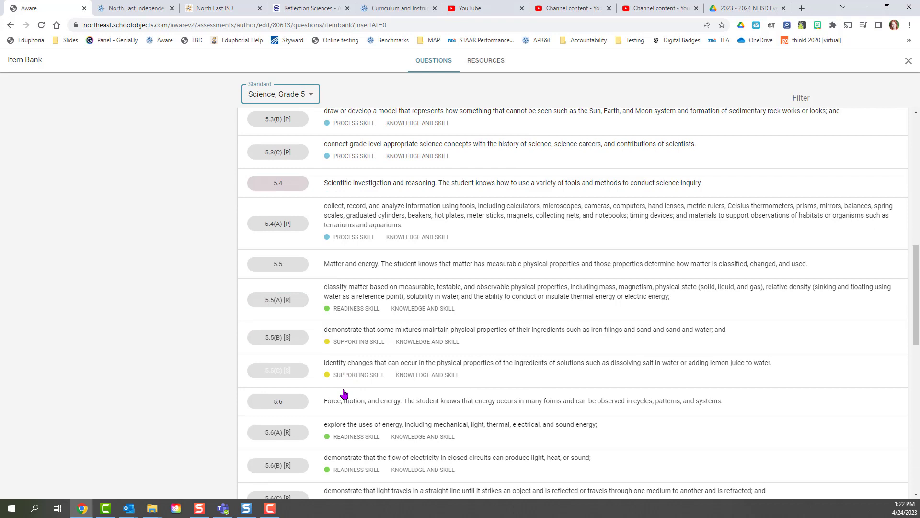
Add the 5.5(A) states-of-matter hot-spot question to the test via the cart
click(278, 299)
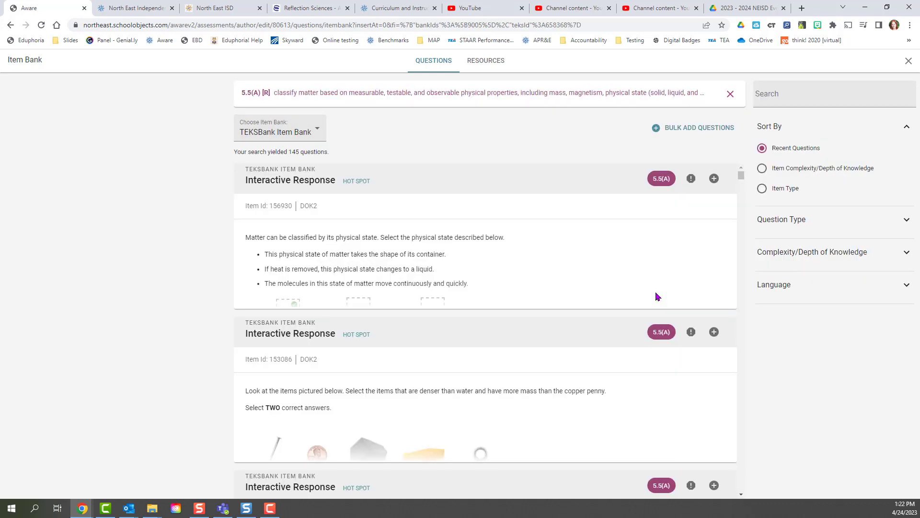
click(713, 178)
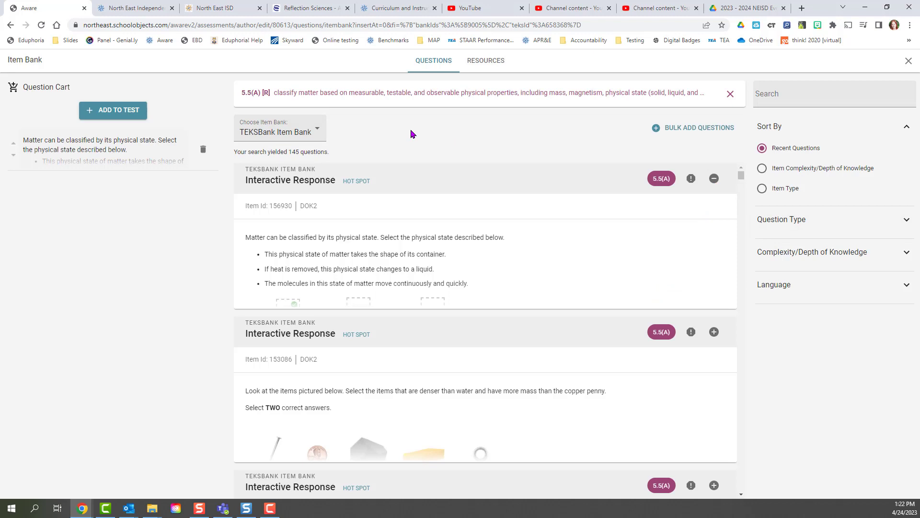
mouse_move(312, 87)
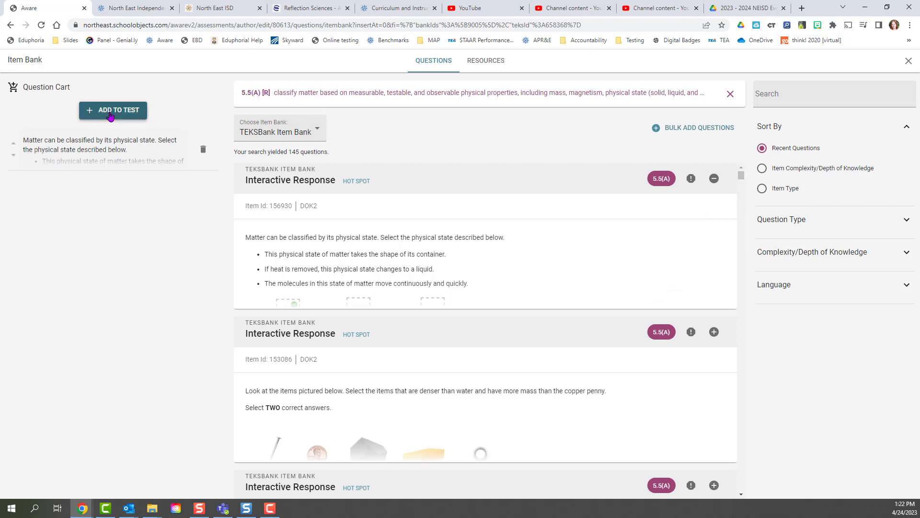
click(113, 111)
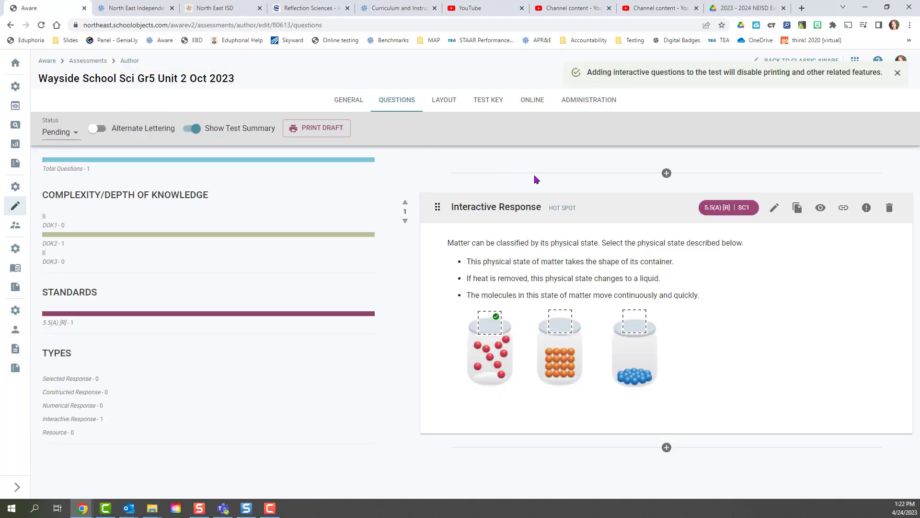
Search the item bank again under Science, Grade 4 standards for a 4.7(C) oil-resource question
click(666, 173)
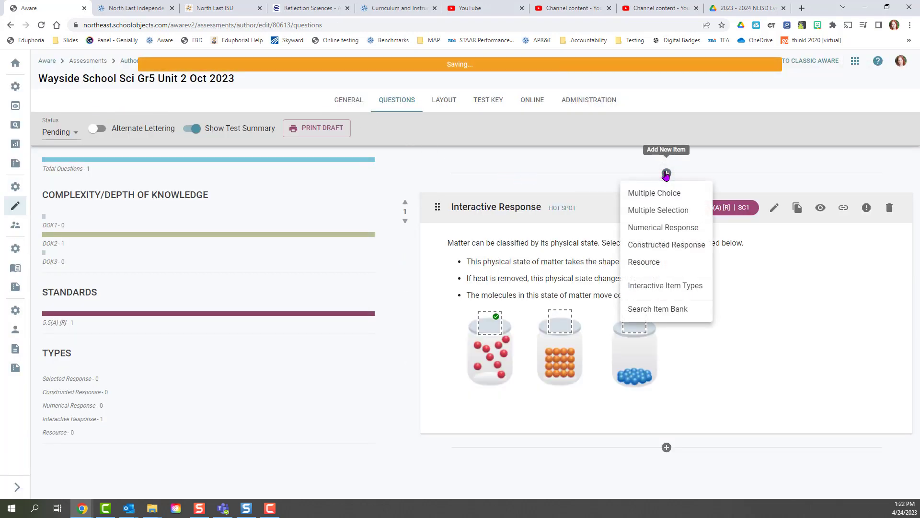
click(658, 309)
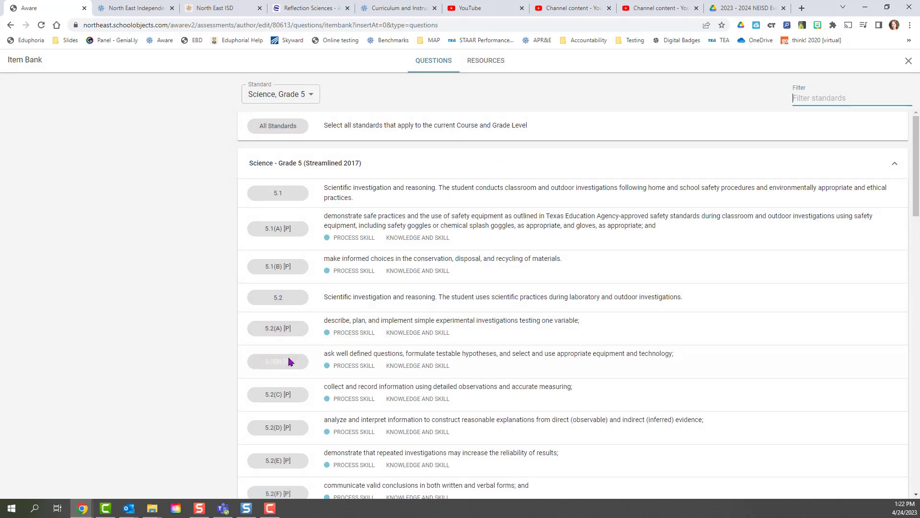
click(280, 94)
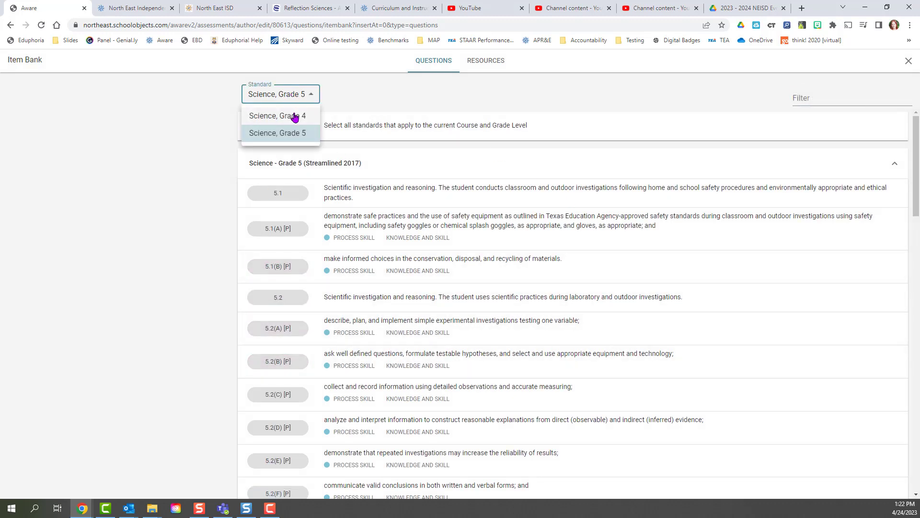
click(277, 115)
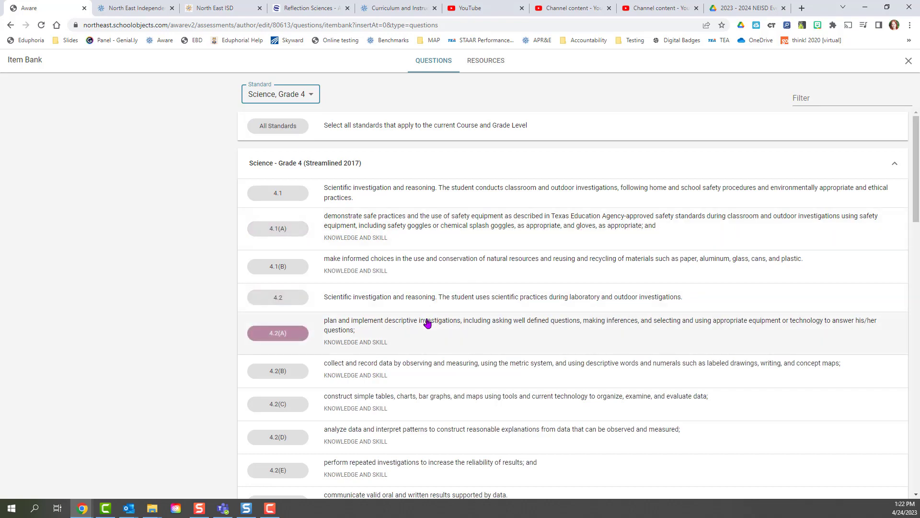
scroll(down, 3)
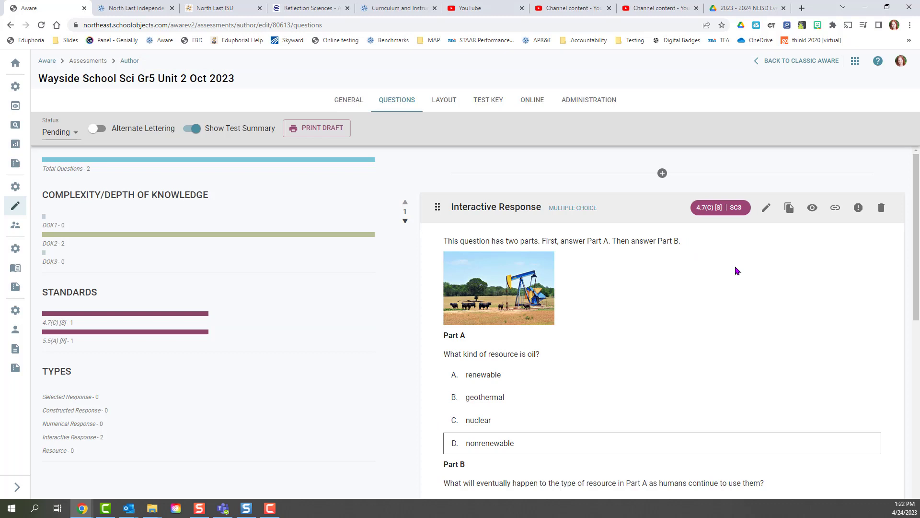
mouse_move(702, 258)
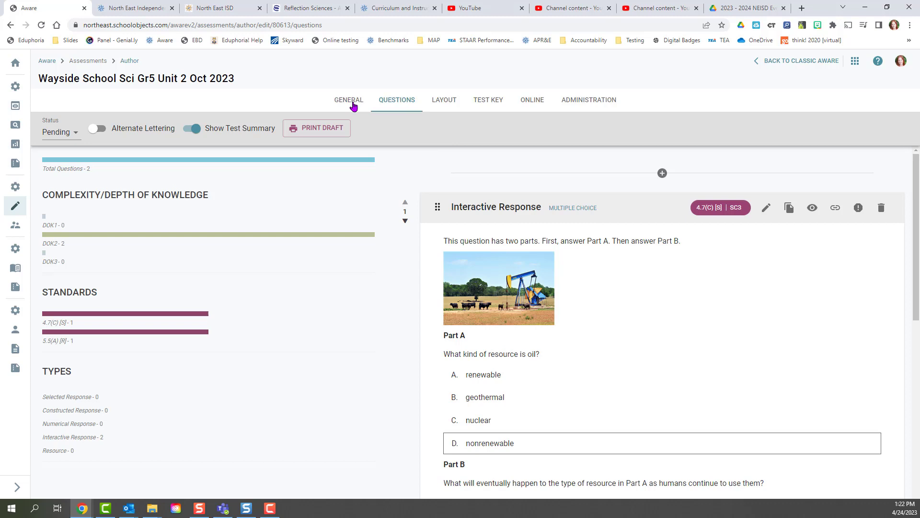
Attach Science, Grade 3 on the General tab, then return to the item bank's Standard choices
click(349, 99)
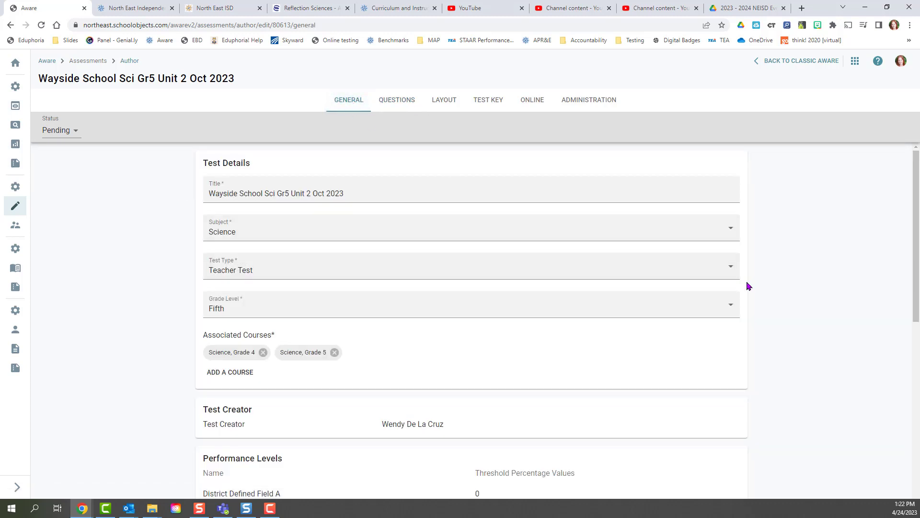
scroll(down, 3)
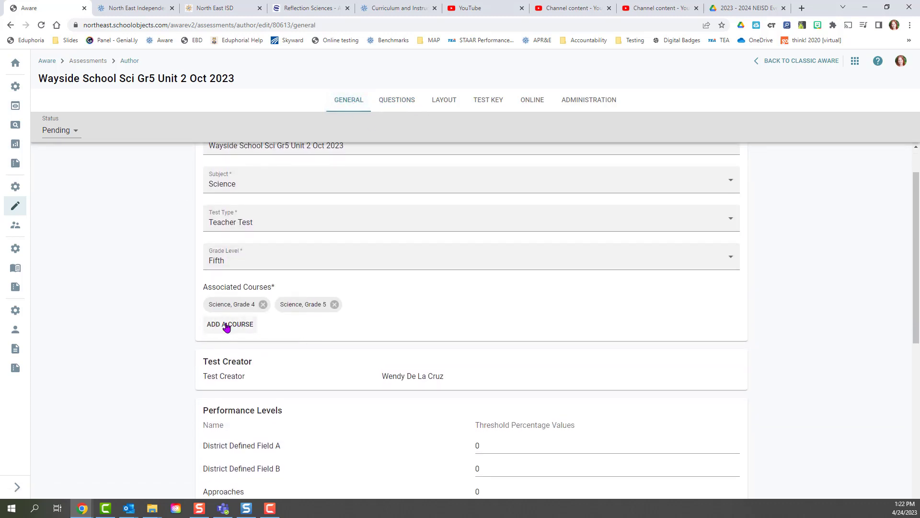
click(230, 324)
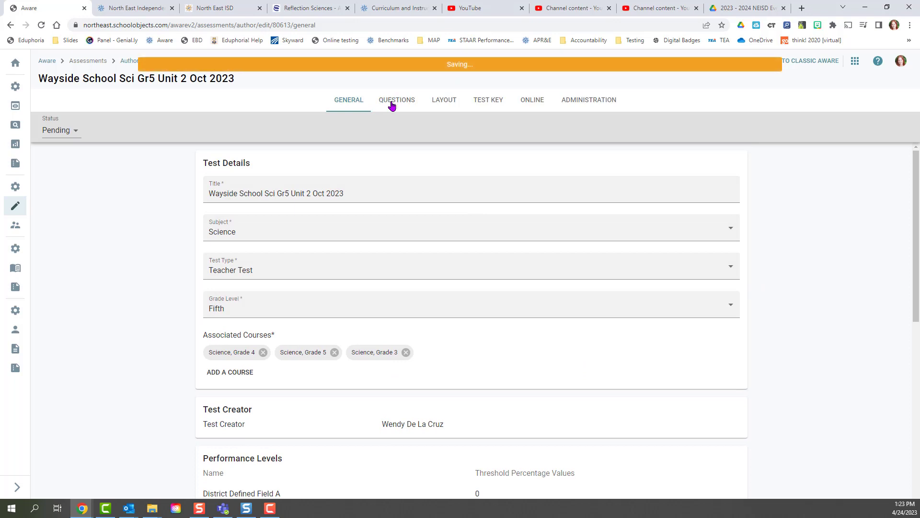
click(397, 100)
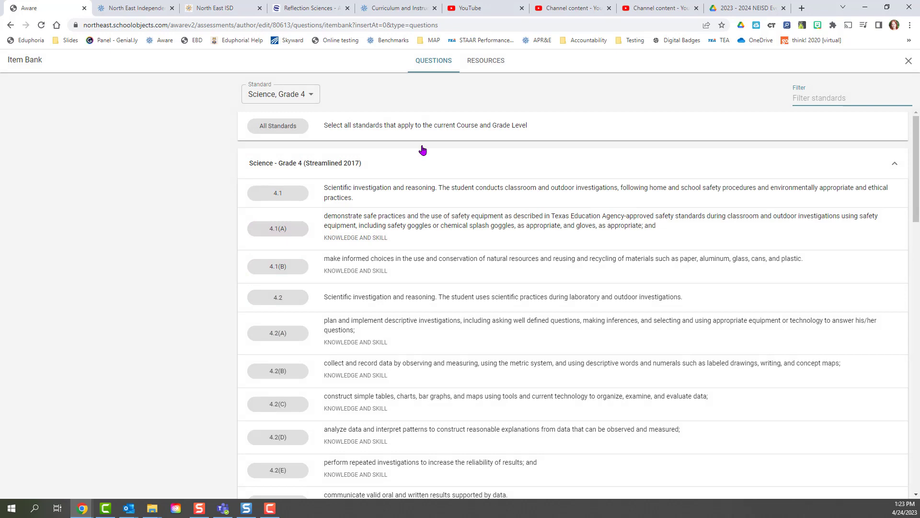
click(280, 94)
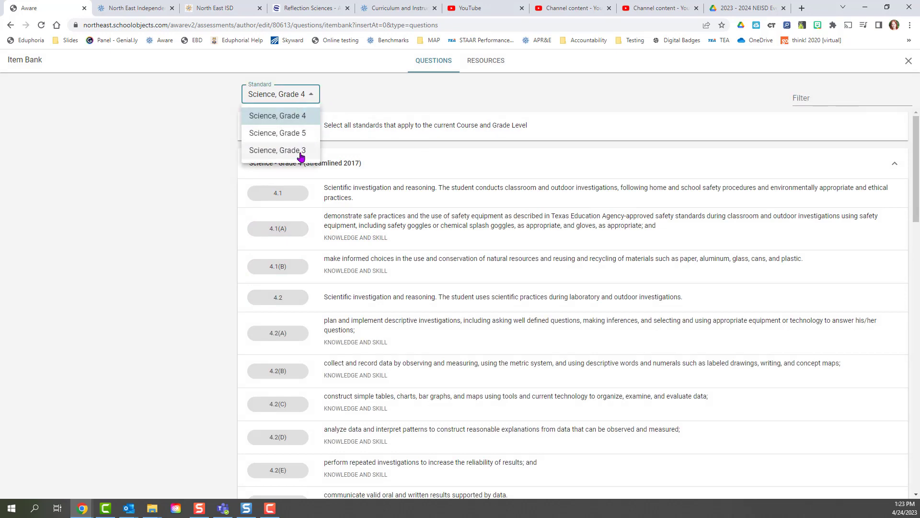